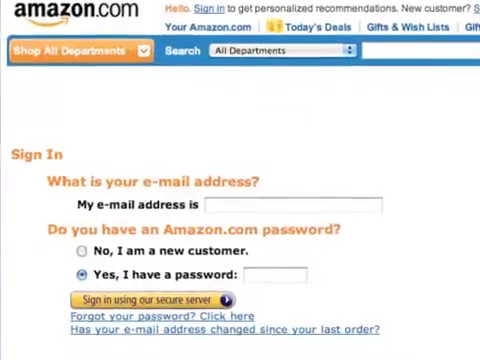
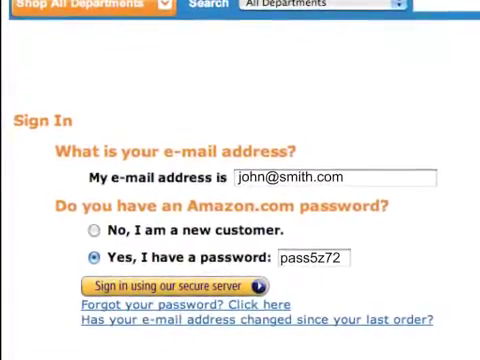
click(167, 284)
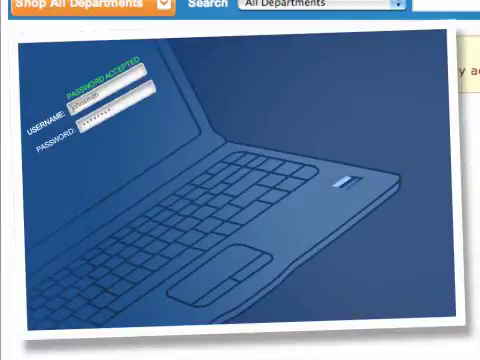
Dismiss the accepted-login illustration to reach the Identity Protection Suite Getting Started page
click(162, 287)
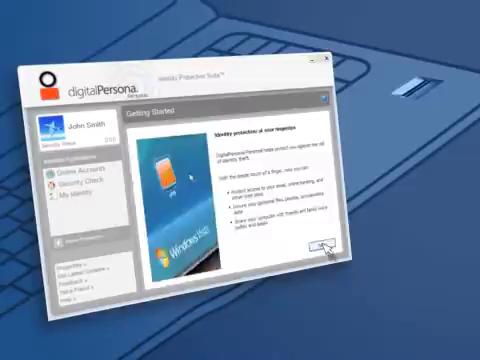
Move past the introduction, then scan and save one fingerprint
click(328, 240)
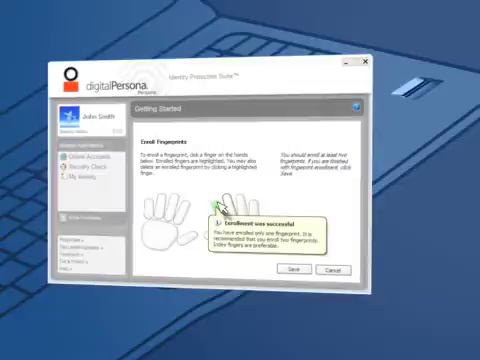
click(293, 272)
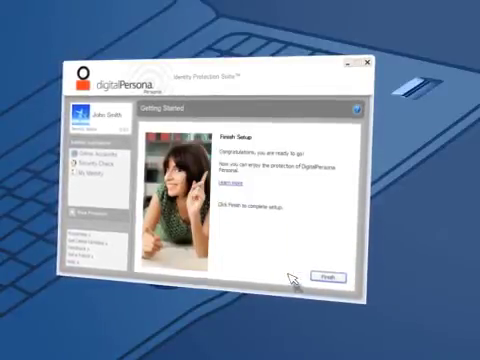
click(329, 271)
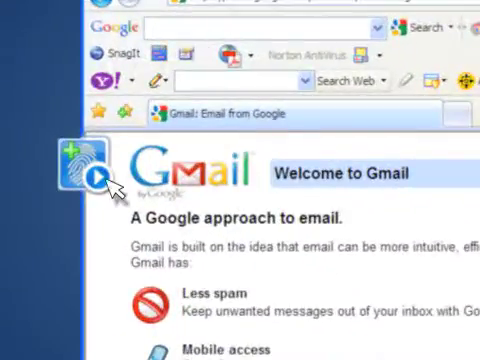
Start registering the Gmail login with the DigitalPersona fingerprint icon
click(85, 178)
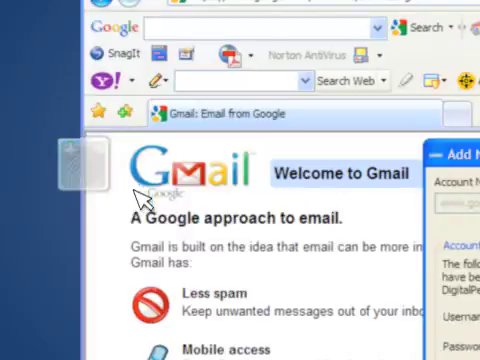